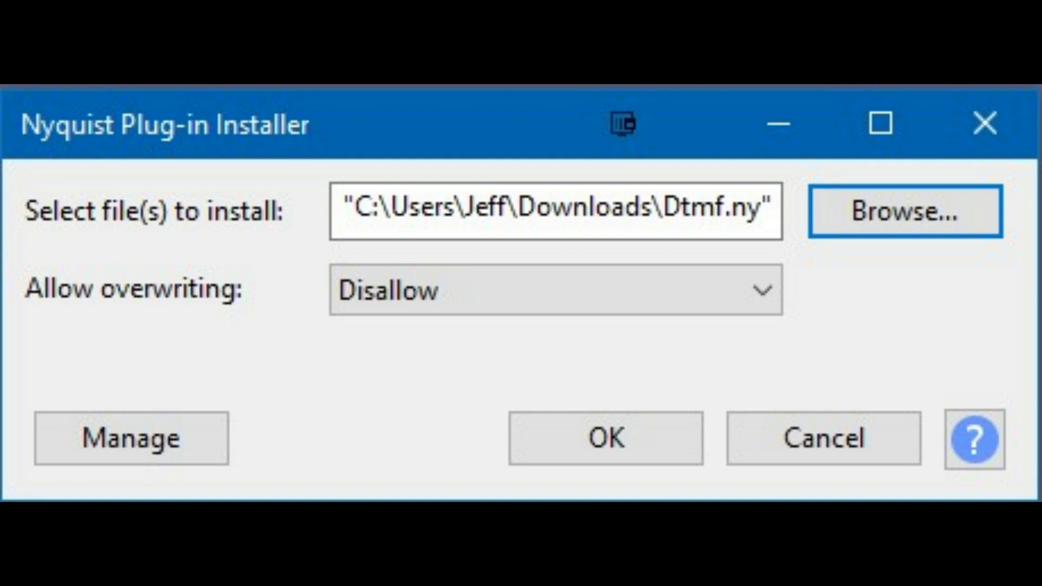
Install the Dtmf.ny plug-in and acknowledge the installation success message
{"action": "left_click", "coordinate": [604, 437]}
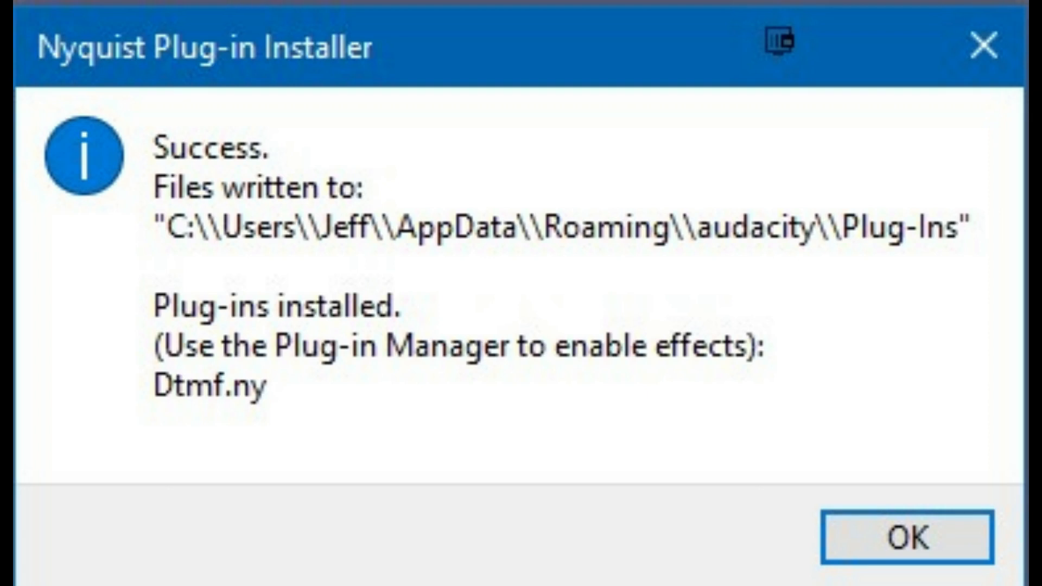
{"action": "left_click", "coordinate": [904, 538]}
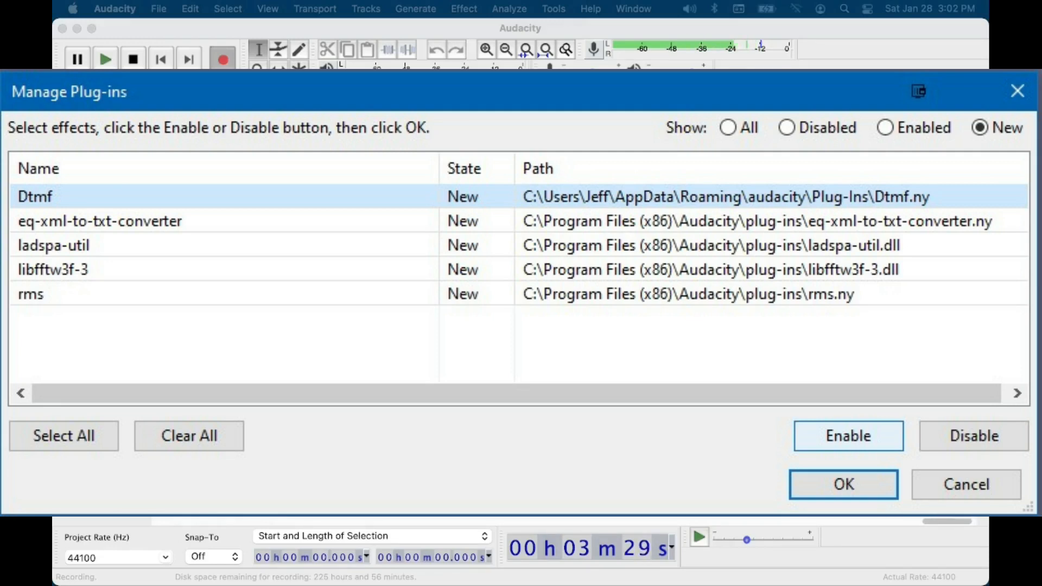
Enable the newly installed Dtmf plug-in in the plug-in manager
{"action": "left_click", "coordinate": [841, 484]}
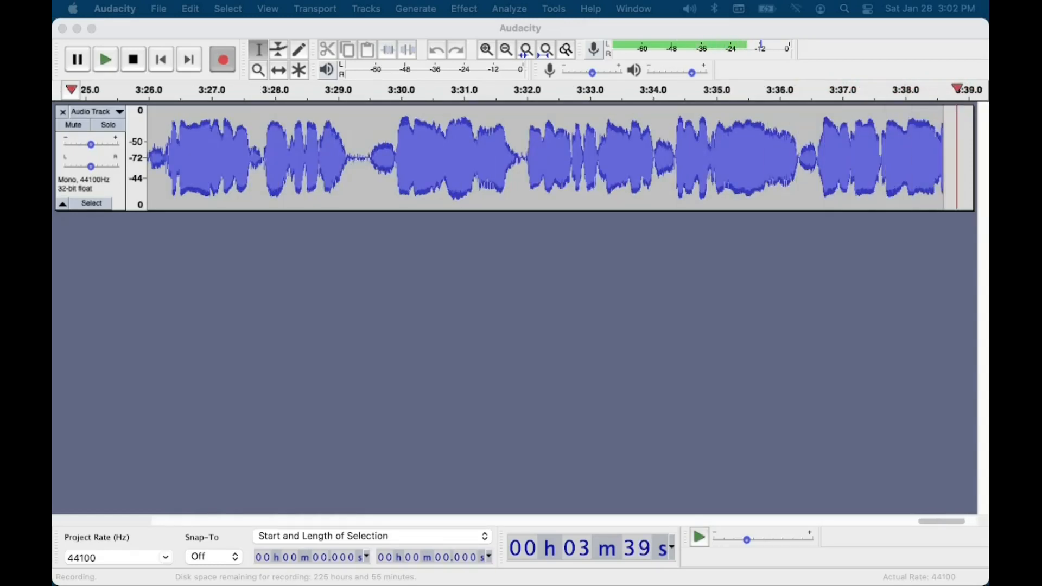
{"action": "left_click", "coordinate": [416, 8]}
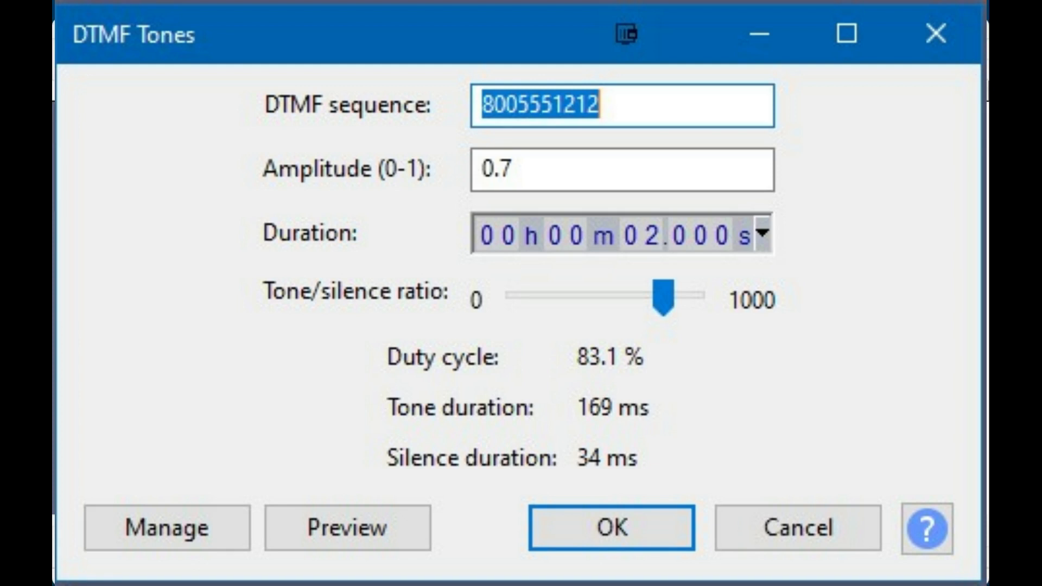
{"action": "left_click", "coordinate": [608, 529]}
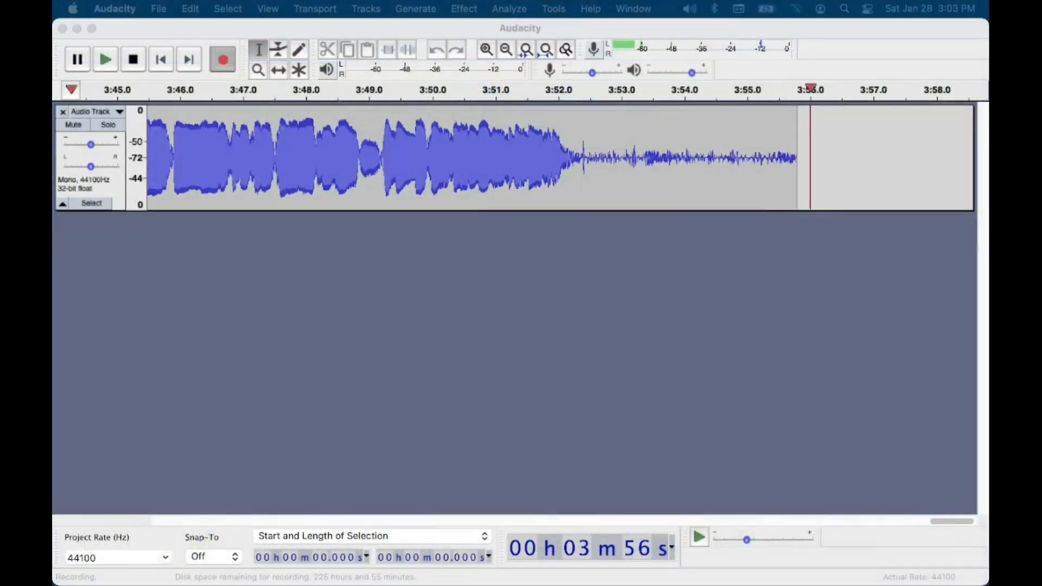